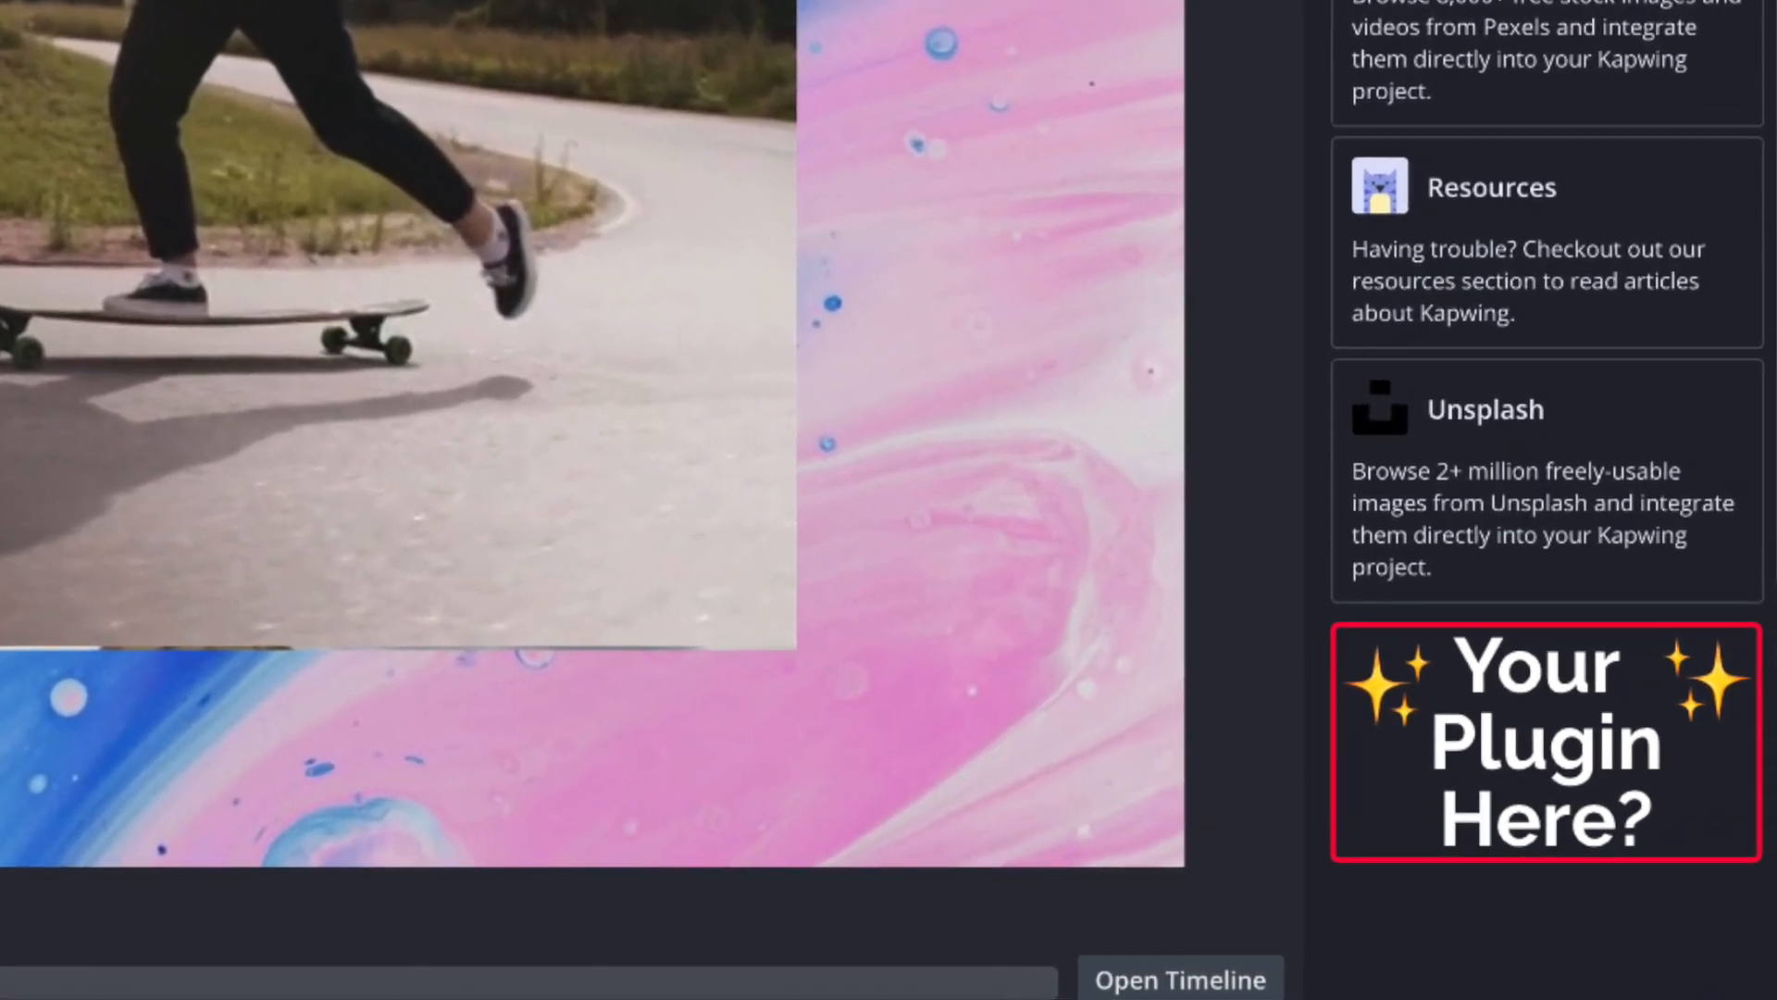
Open the Beta Partner Program Google Form from the 'Your Plugin Here?' plugin tile.
left_click(1544, 743)
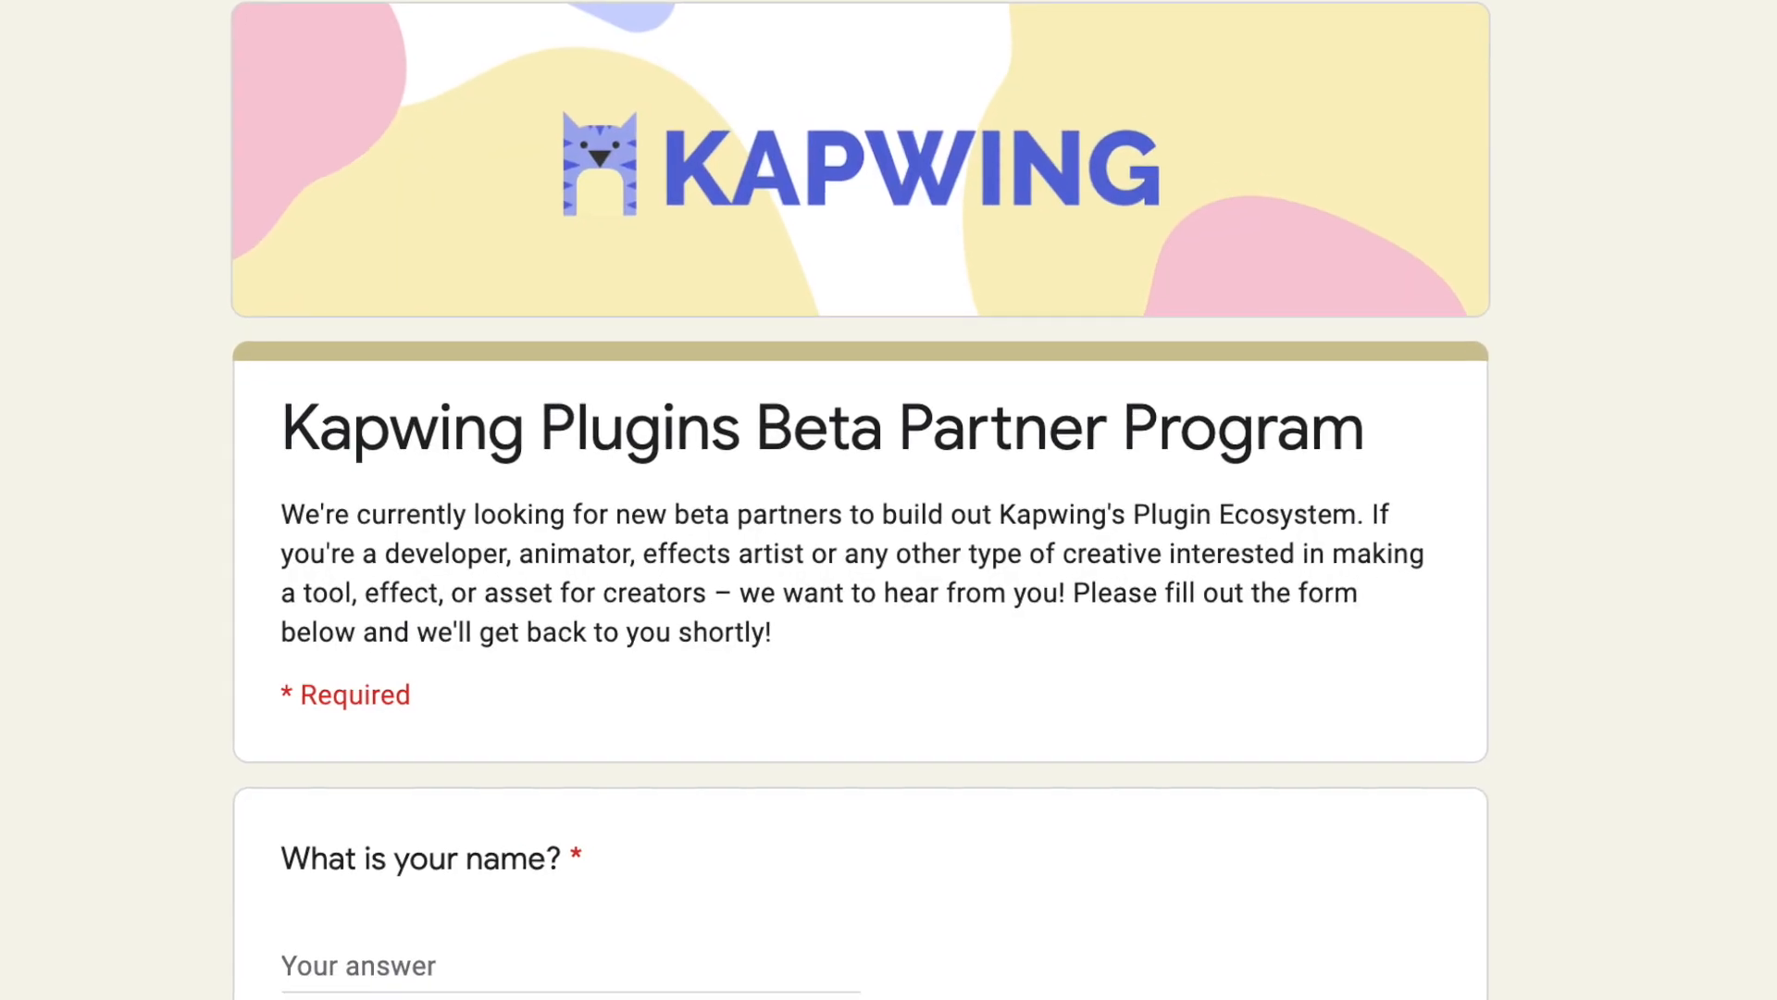